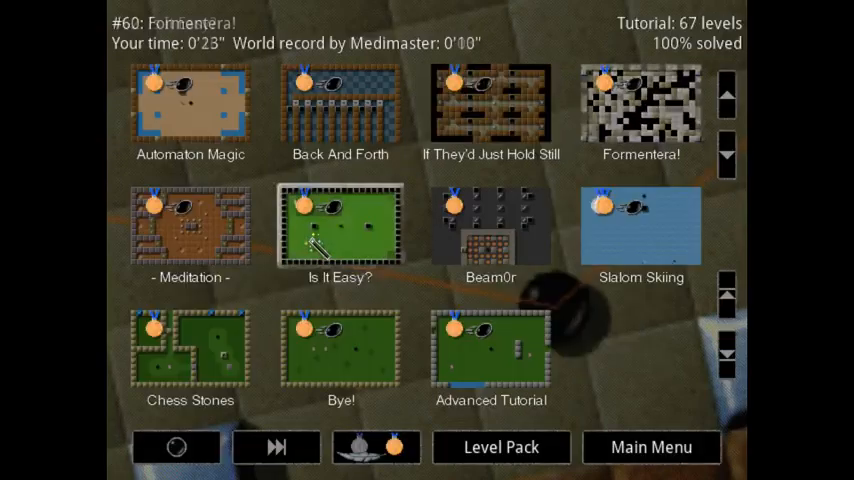
Scroll the Tutorial level grid back to its top, highlighting level #1 'Enigma'
left_click(340, 103)
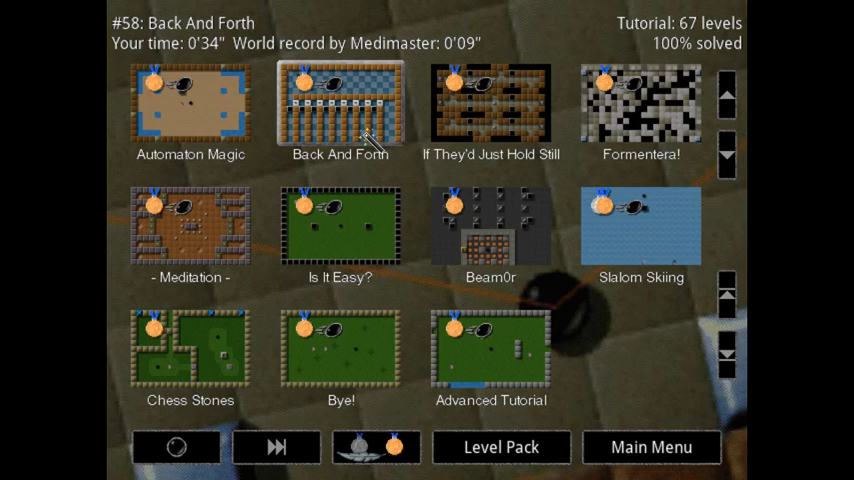
left_click(340, 225)
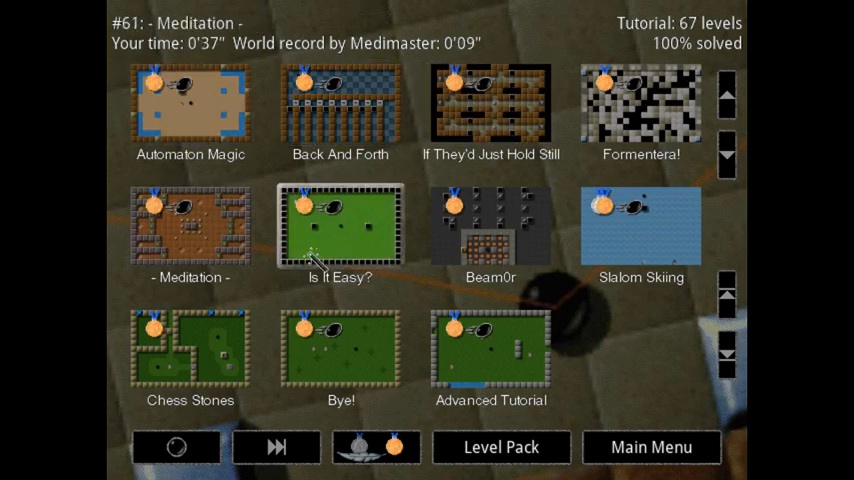
left_click(641, 104)
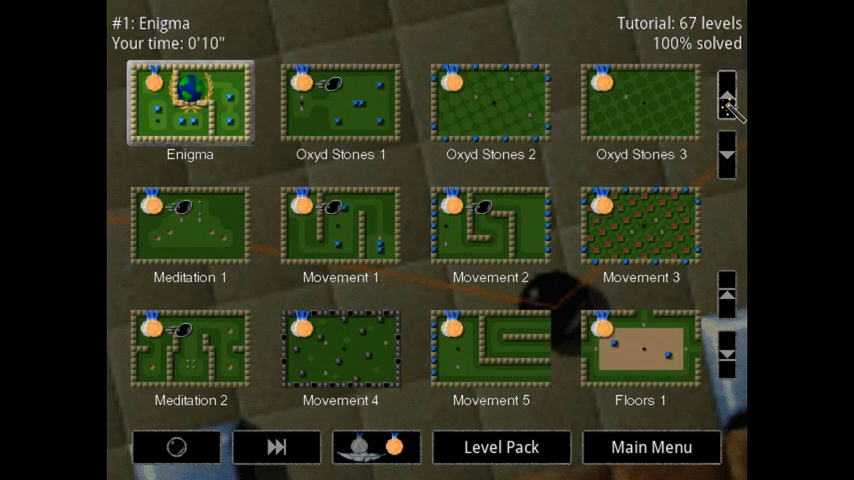
Select level #9 'Meditation 2' in the Tutorial level grid
left_click(190, 350)
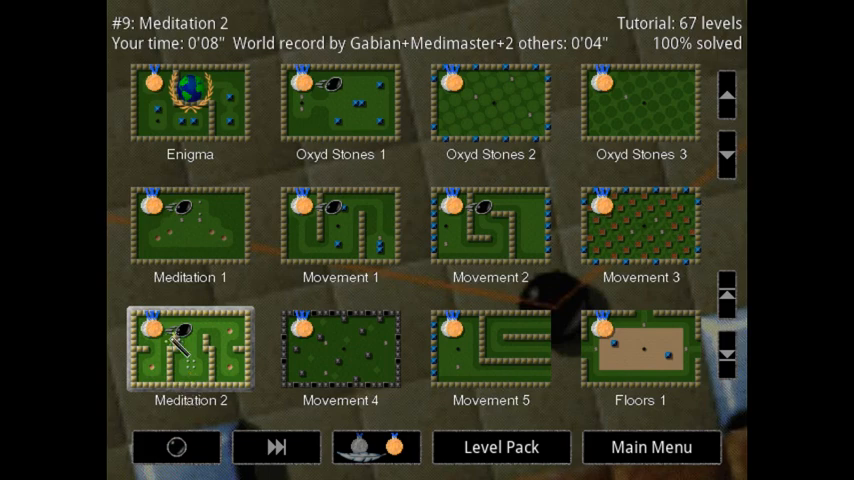
mouse_move(176, 447)
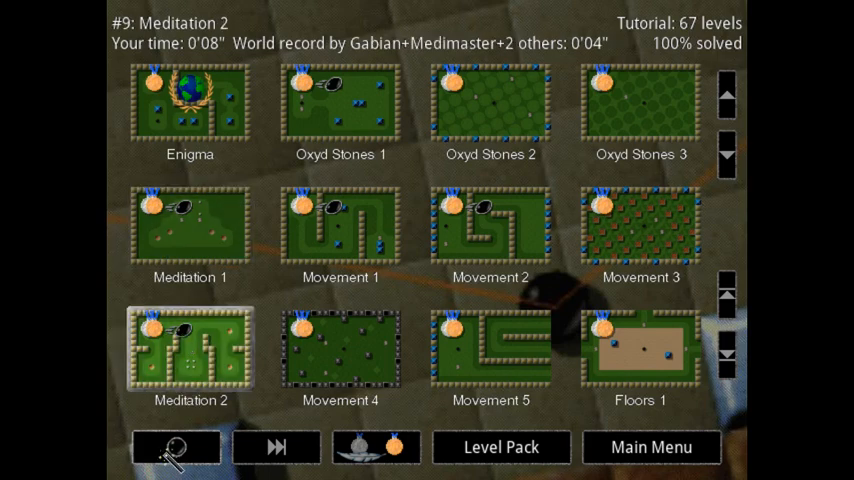
mouse_move(170, 452)
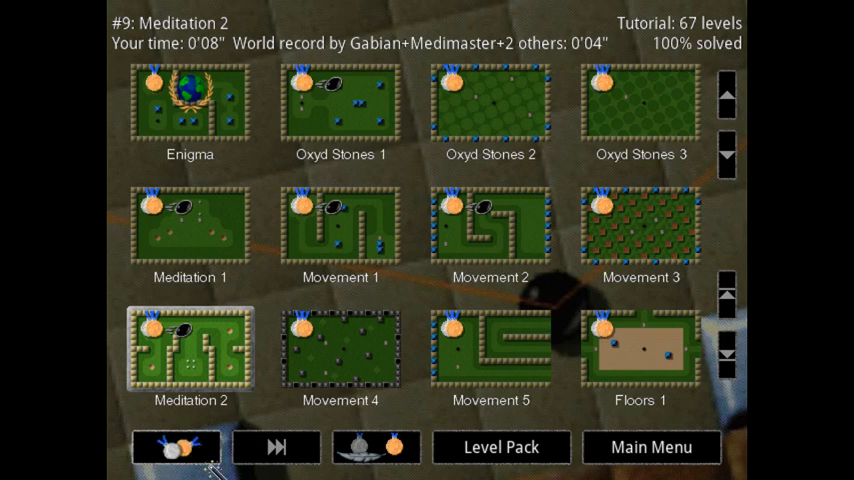
Cycle the level list to another display mode and back to default
left_click(190, 100)
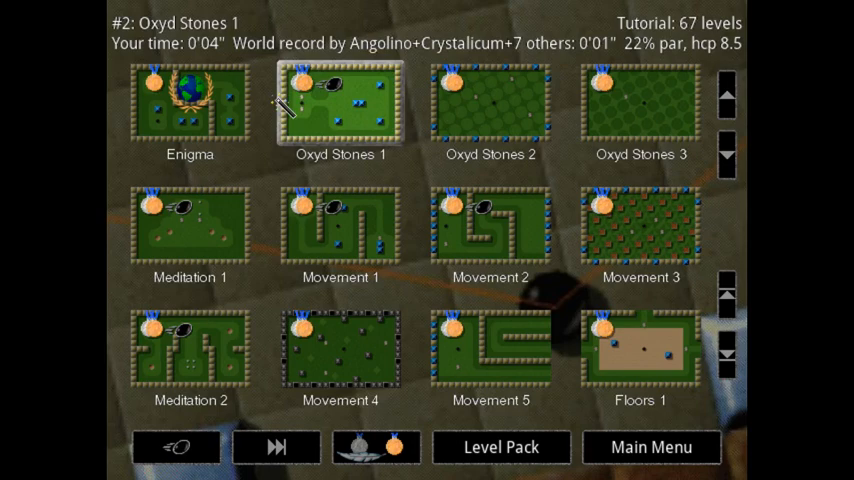
mouse_move(308, 110)
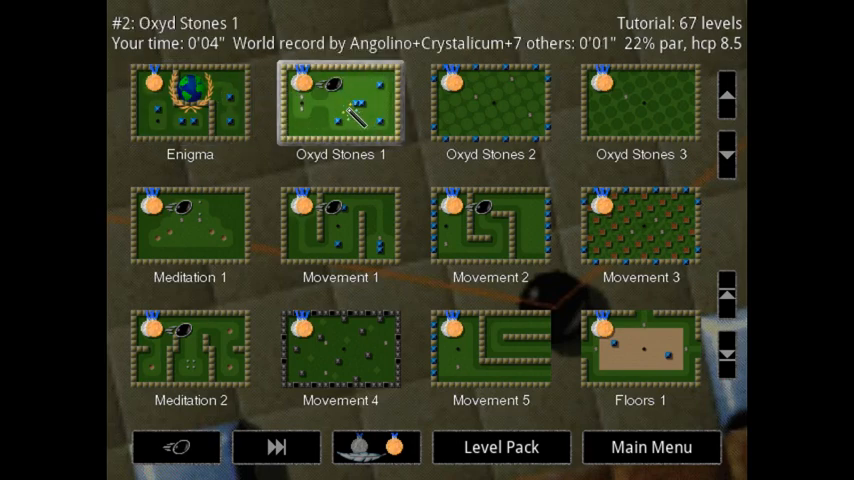
left_click(190, 347)
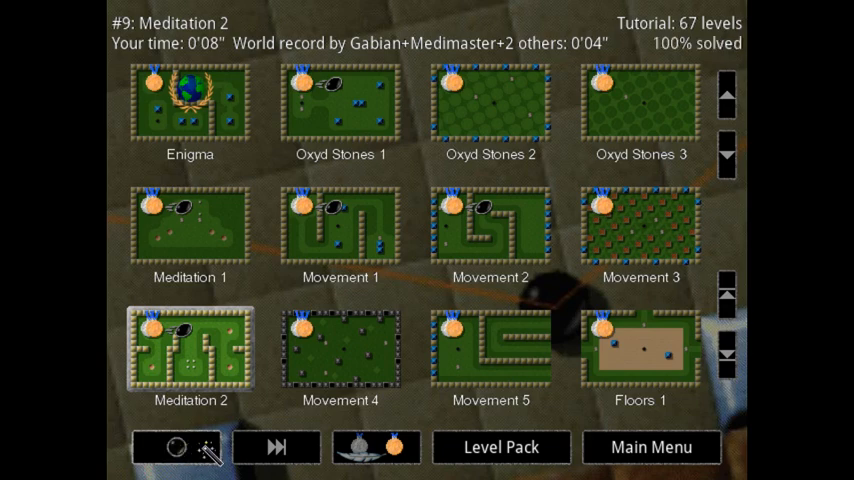
Select level #5 'Meditation 1' in the Tutorial grid
double_click(340, 103)
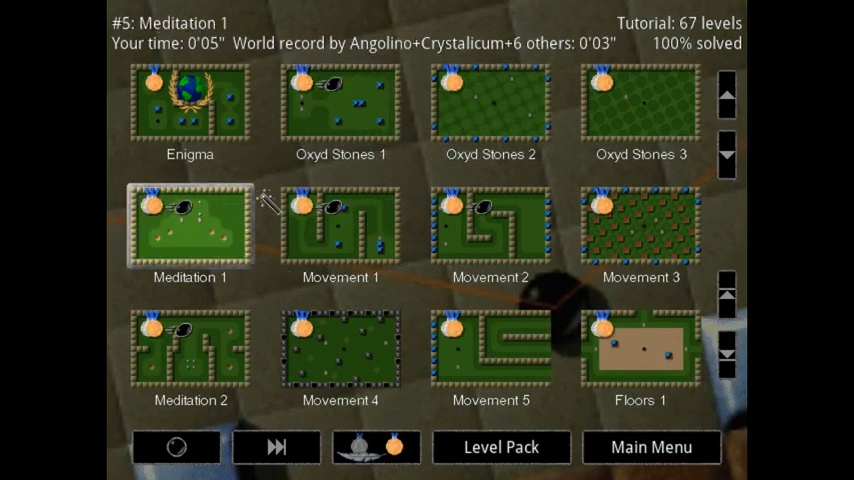
Launch the Meditation 1 tutorial level from the grid
double_click(190, 228)
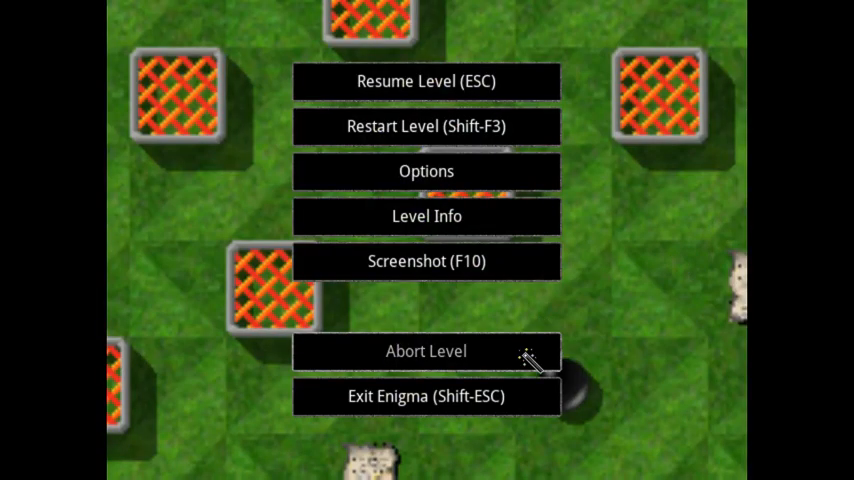
Abort the running level and pick level #4 'Oxyd Stones 3' in the browser
left_click(426, 351)
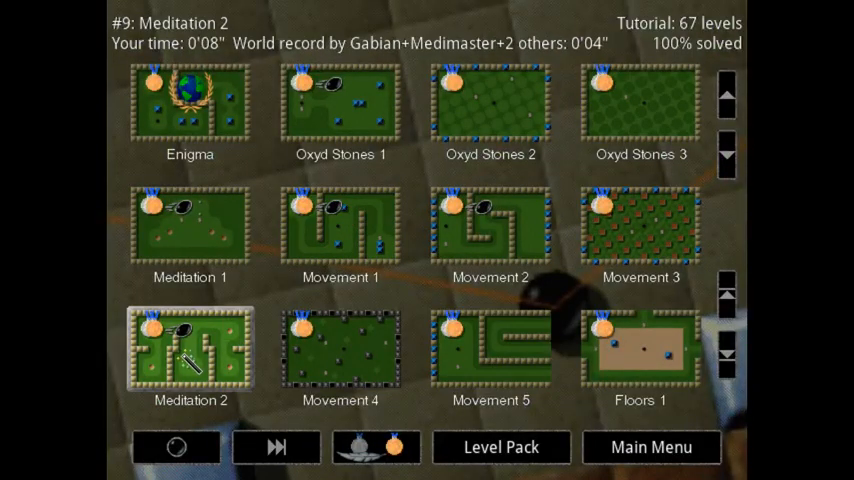
double_click(190, 347)
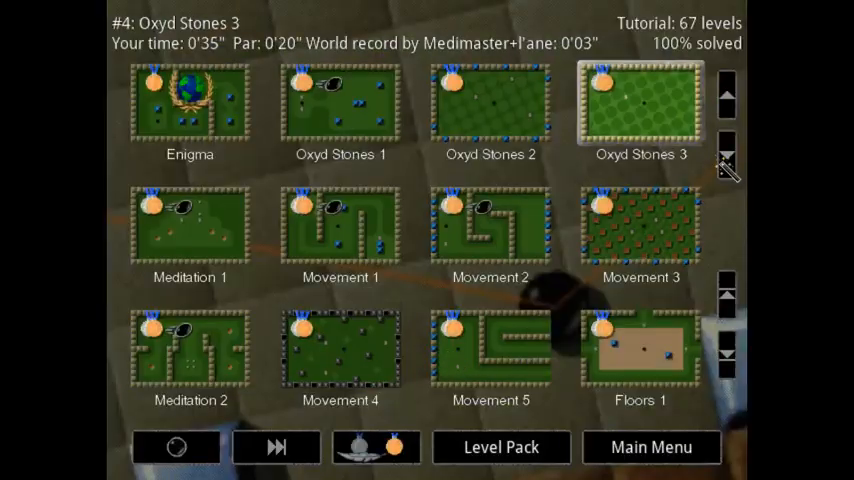
Advance four pages through the Tutorial list to level #57 'Automaton Magic'
left_click(726, 157)
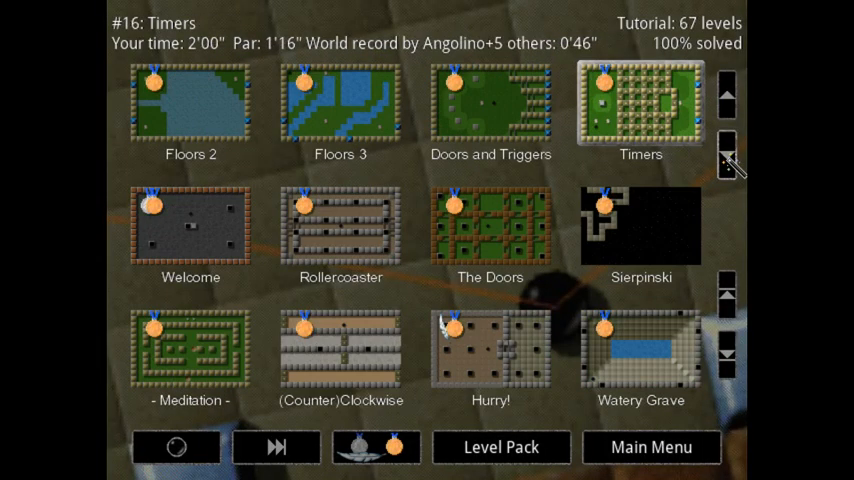
left_click(727, 160)
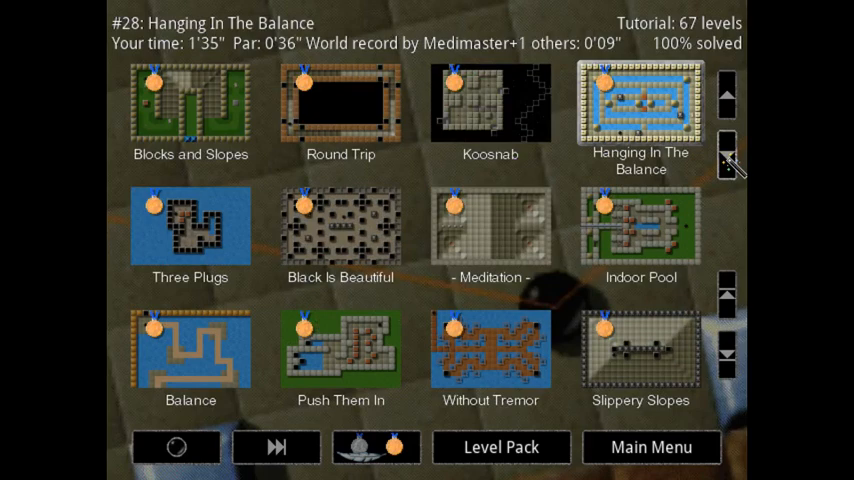
left_click(727, 157)
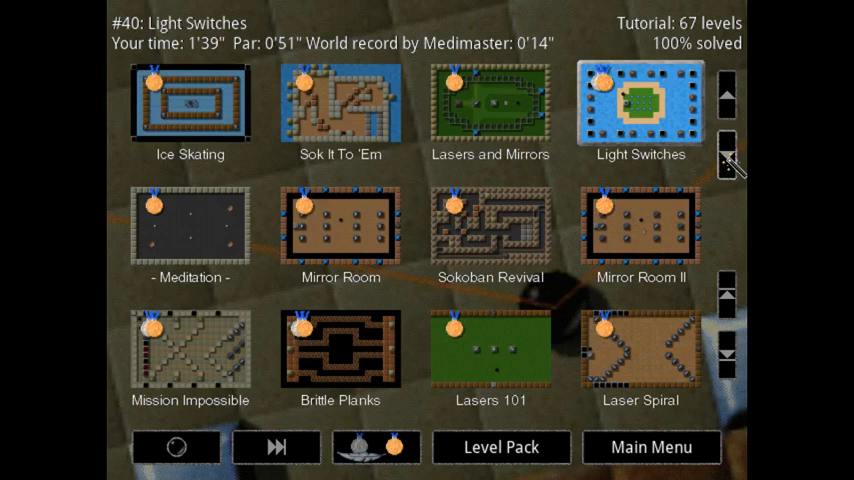
left_click(727, 155)
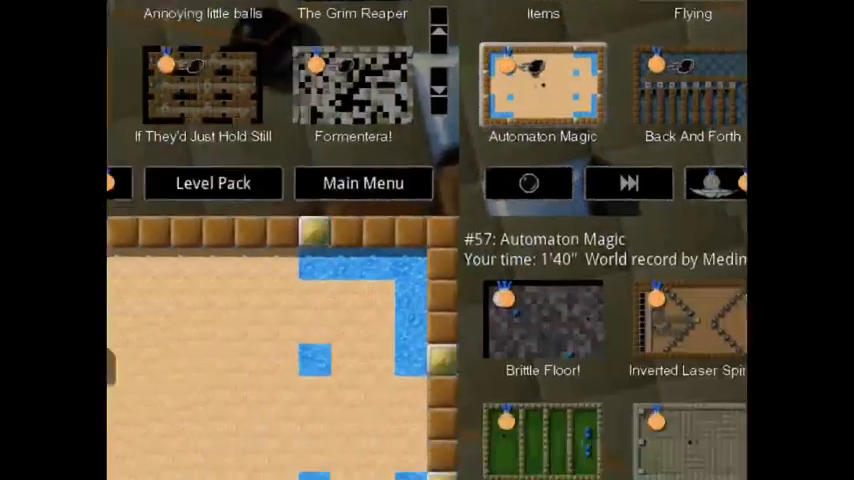
left_click(542, 90)
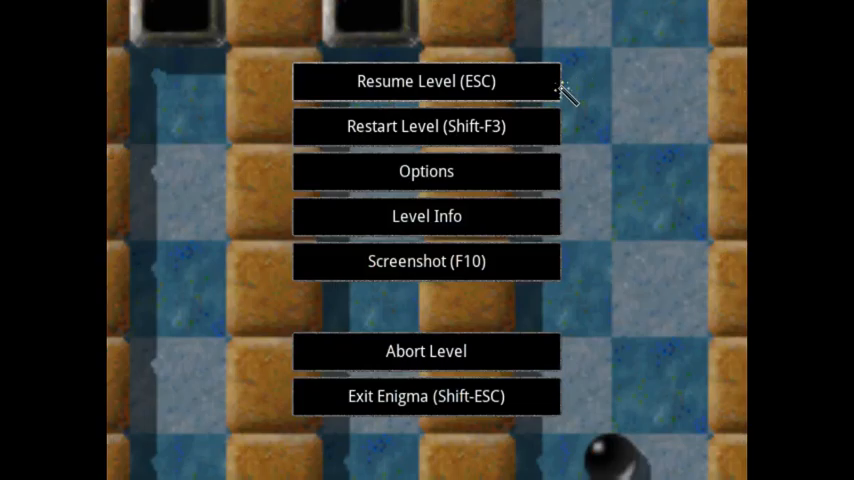
Resume the paused level, then pause it again and restart it from the beginning
left_click(426, 81)
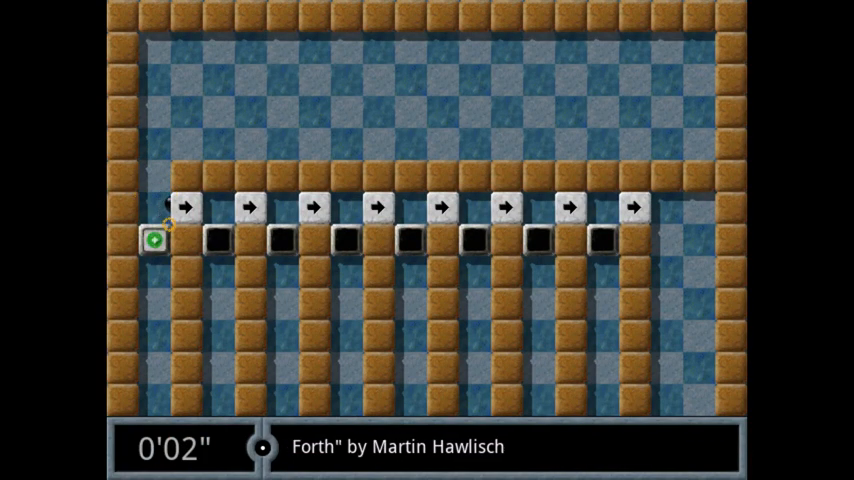
key("Escape")
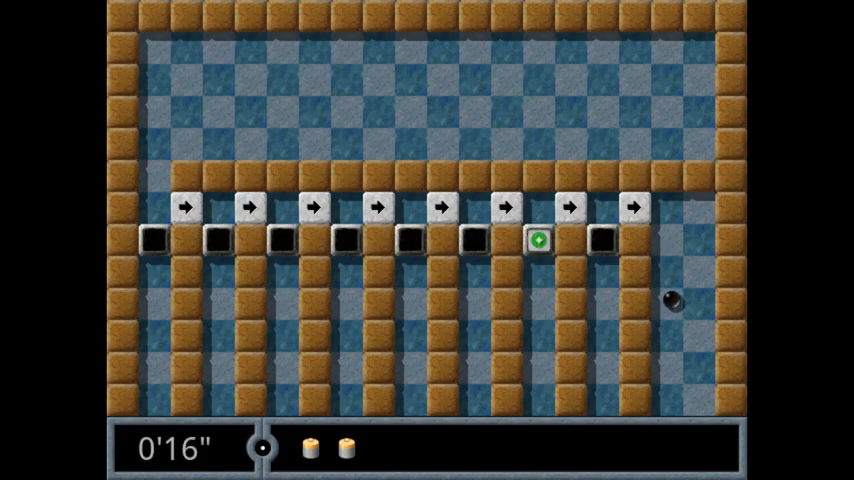
key("Escape")
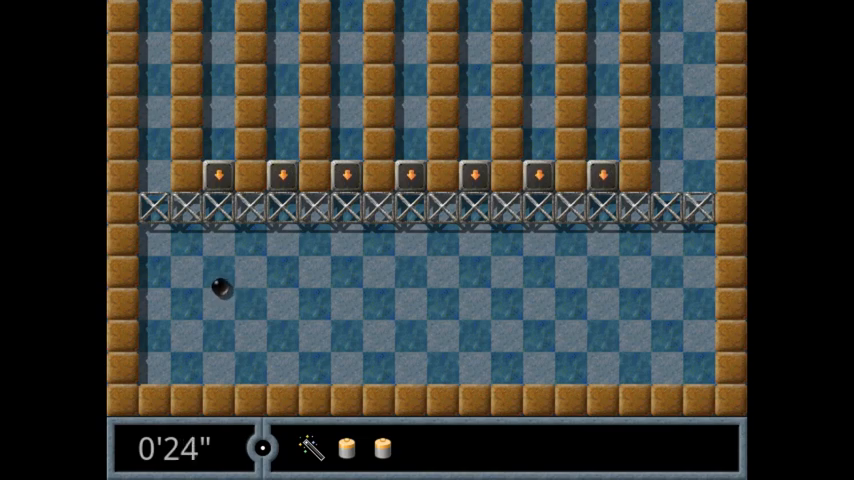
key("Escape")
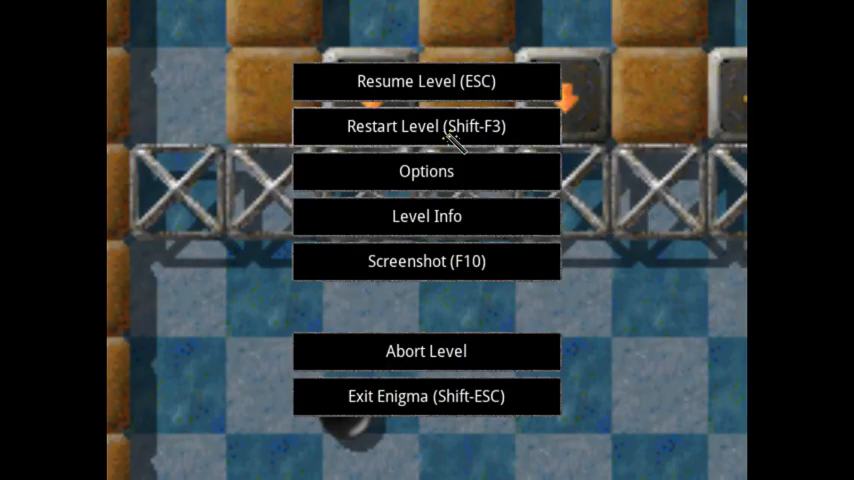
left_click(426, 81)
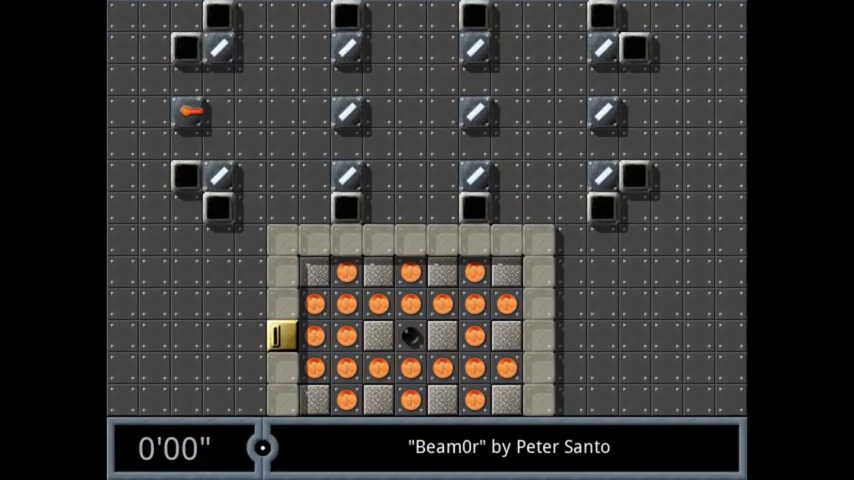
Exit Beam0r to the level list and launch Slalom Skiing
key("Escape")
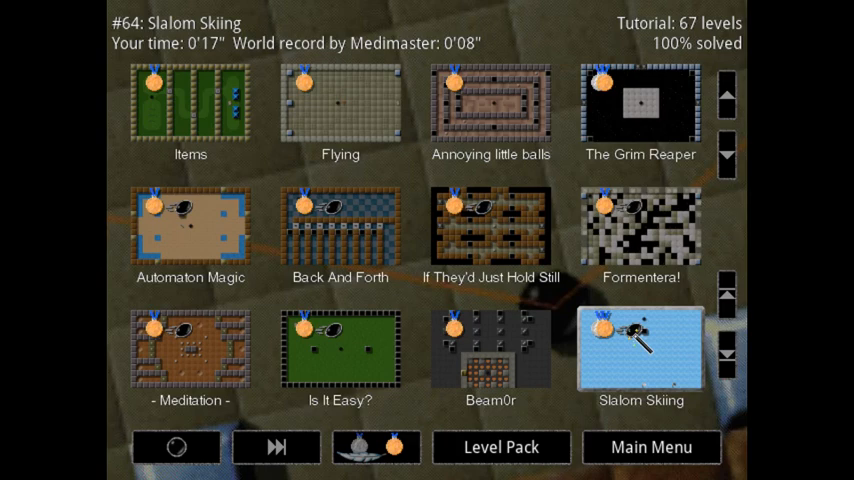
double_click(641, 347)
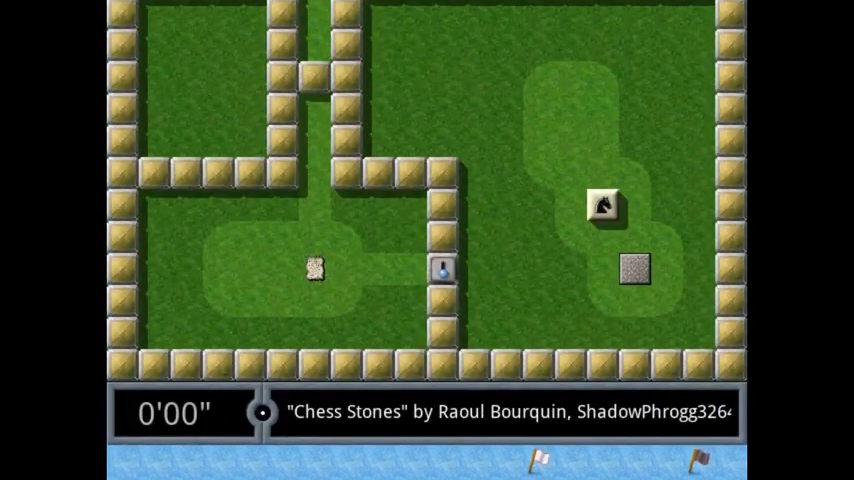
Exit Chess Stones to the level list and launch Chess Stones again
key("Escape")
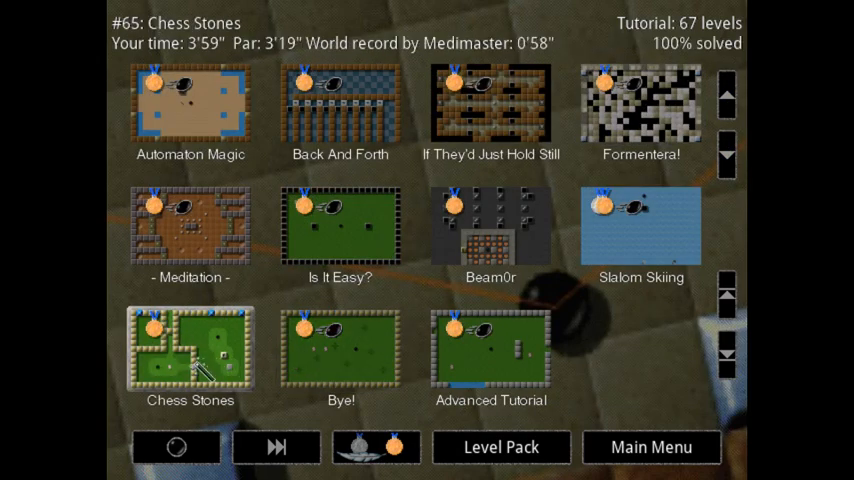
left_click(340, 348)
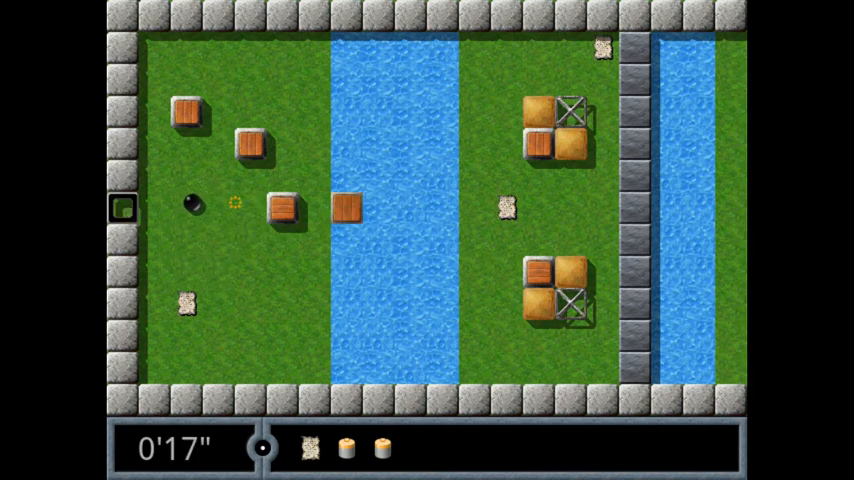
Roll the marble right, then up, shoving wooden crates into the river
key("Right")
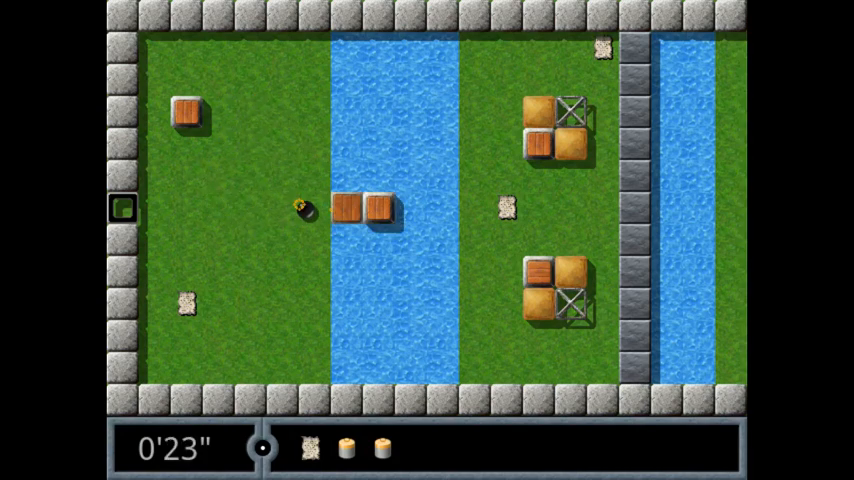
key("Up")
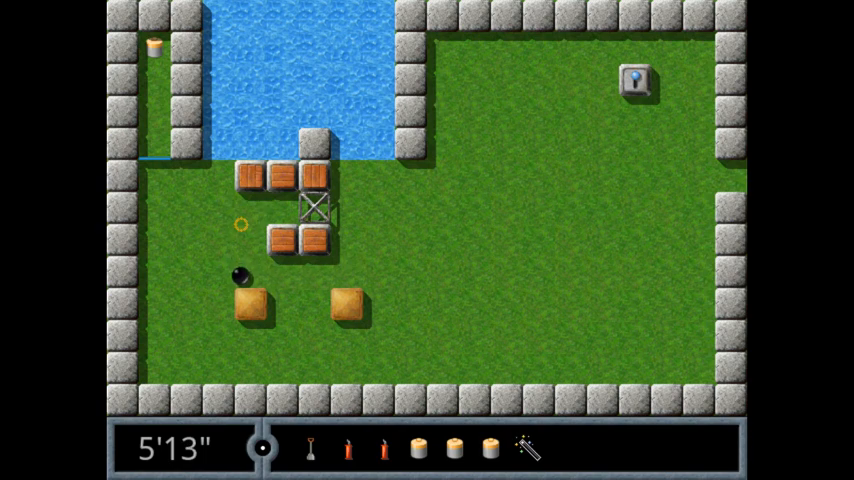
Roll the marble upward repeatedly, pushing two crates into the pond's lower edge
key("Up")
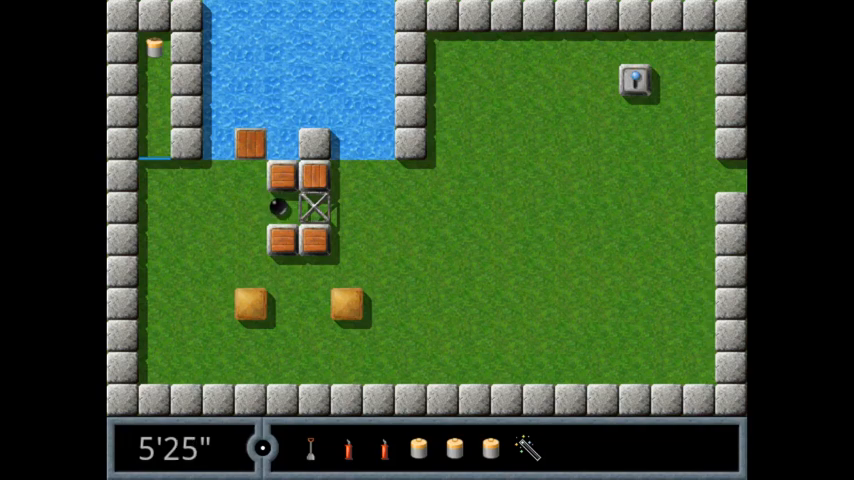
key("Up")
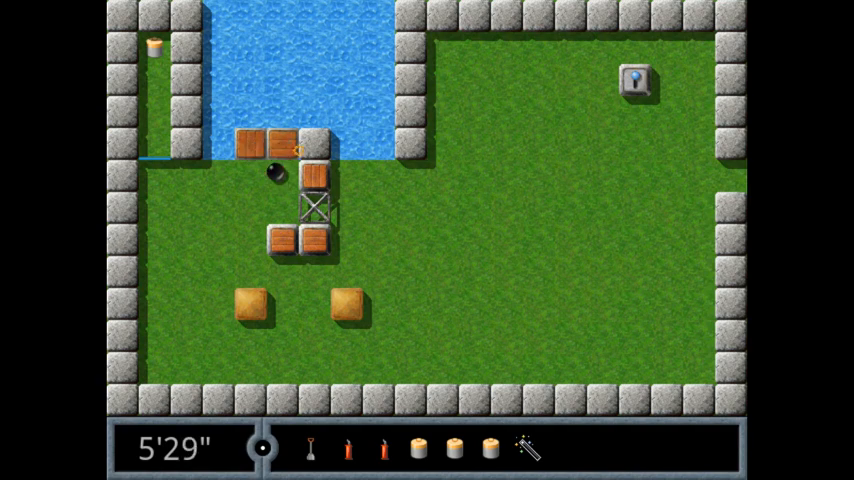
key("Up")
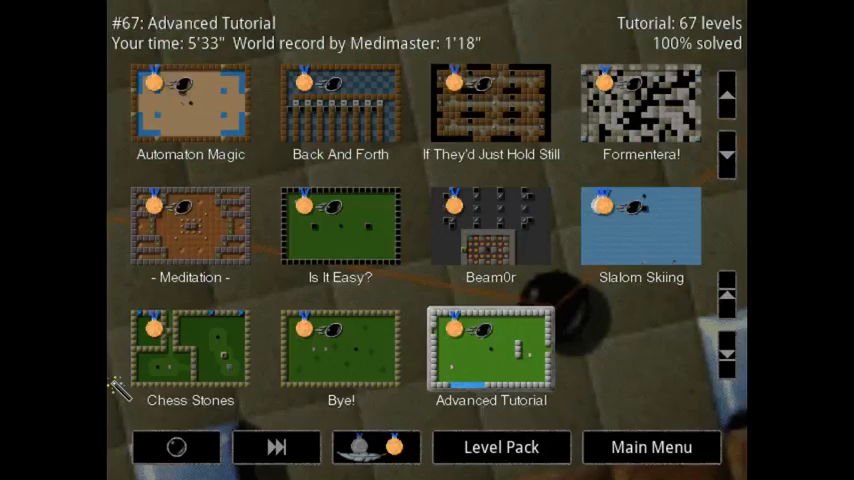
Open the Tutorial pack's level grid showing all 67 levels solved
left_click(190, 350)
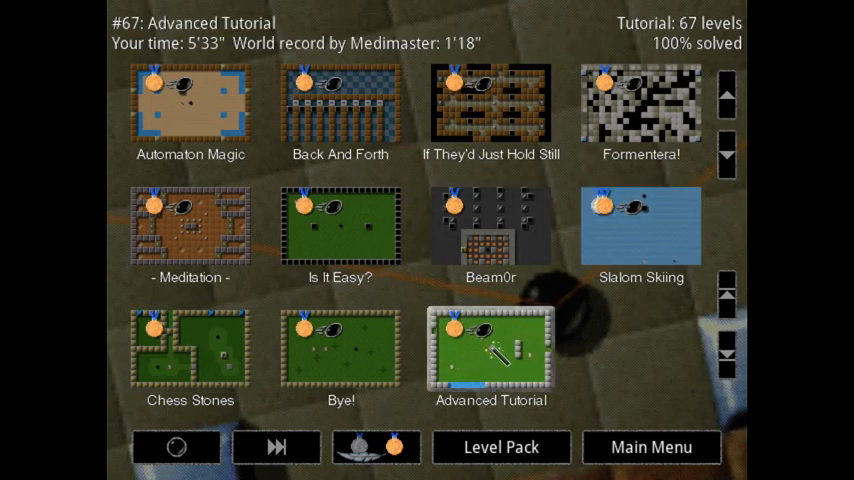
Return to the pack browser and open the Training pack with Double Pendulum and Biathlon
left_click(501, 447)
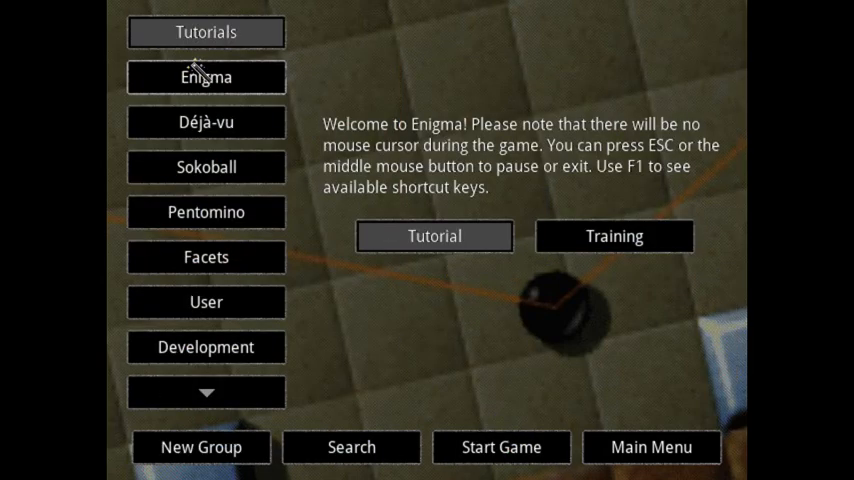
mouse_move(240, 80)
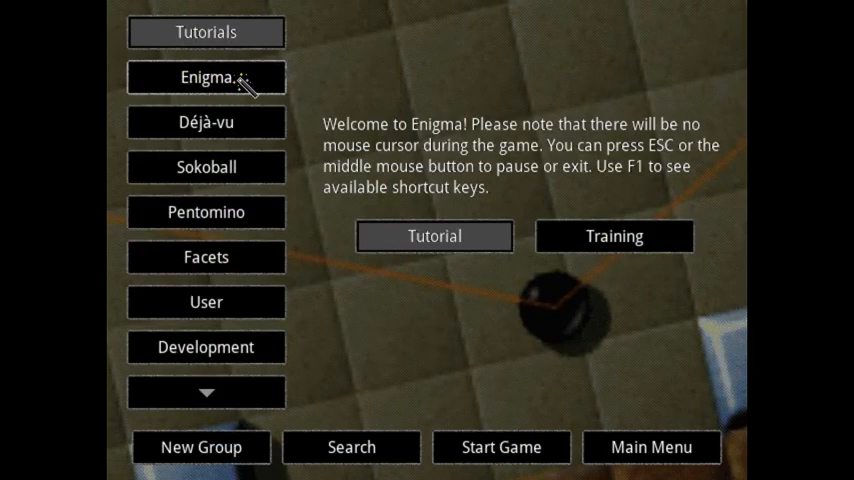
left_click(614, 236)
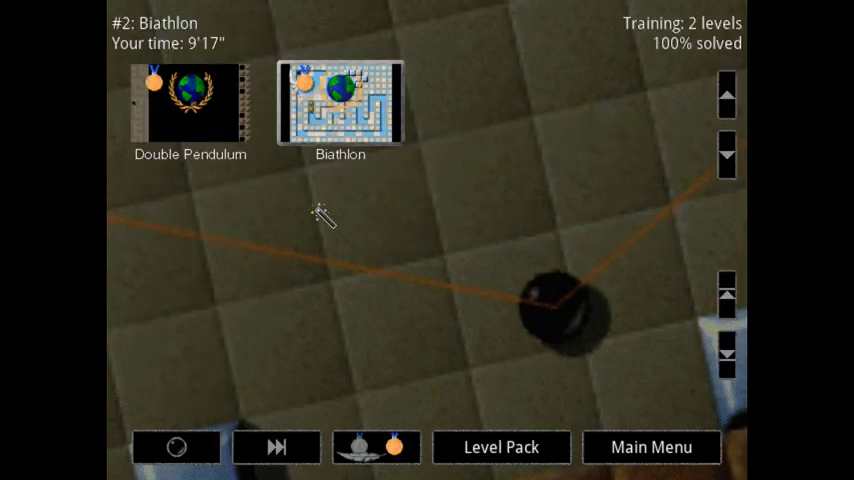
left_click(190, 103)
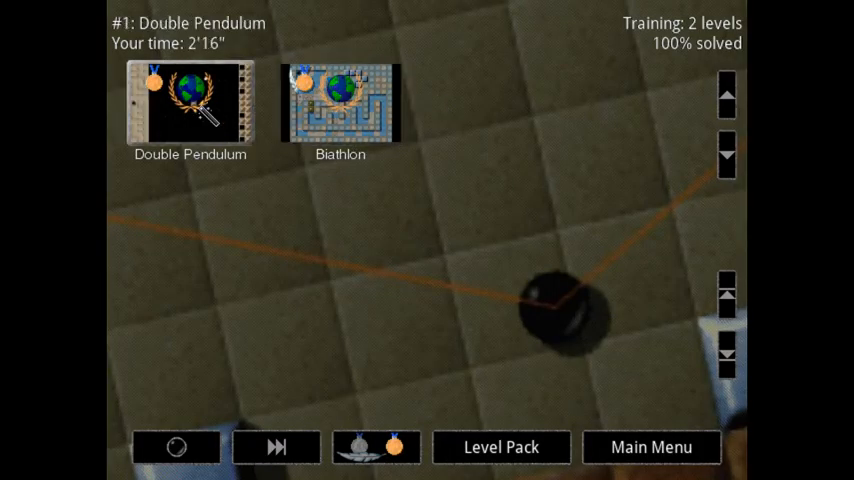
Launch the Biathlon level briefly, then abort it from the Esc menu
left_click(340, 103)
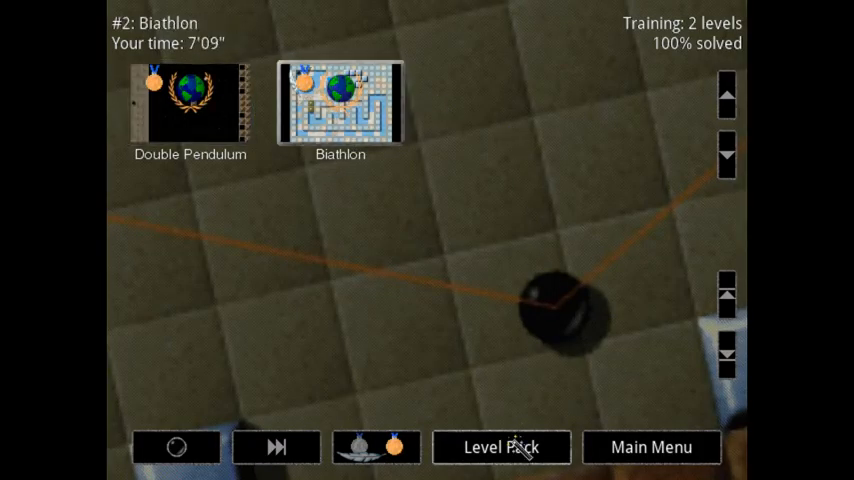
left_click(501, 447)
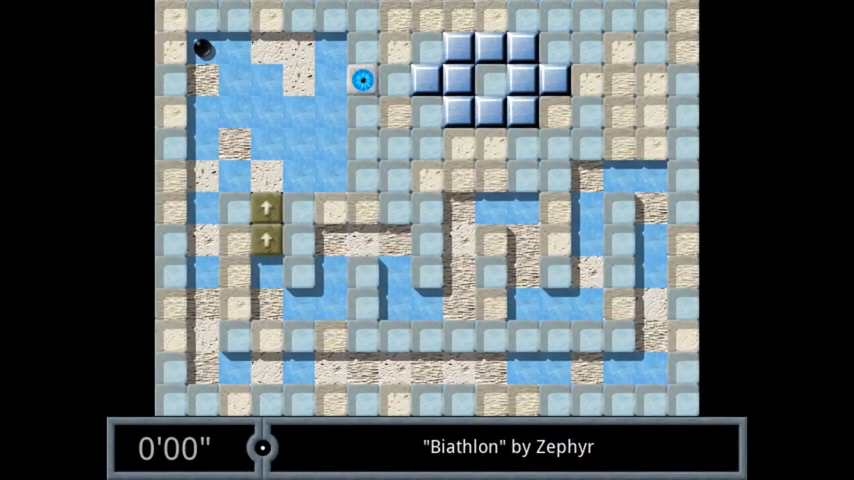
key("Escape")
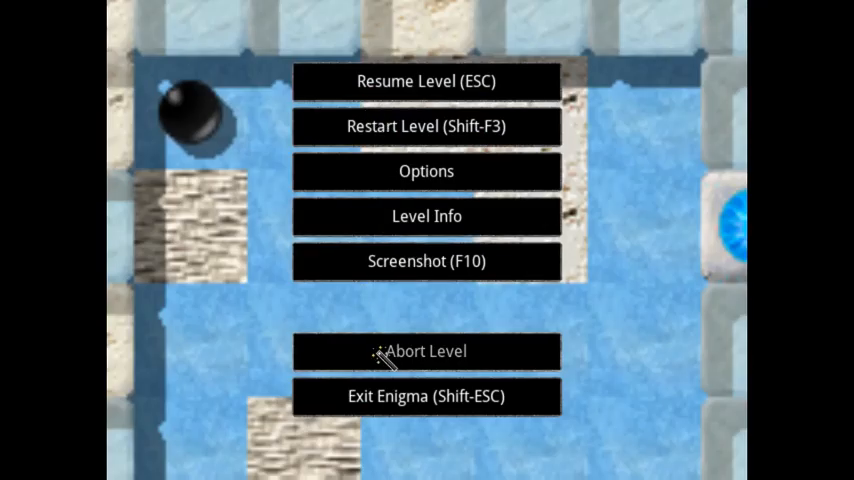
left_click(426, 351)
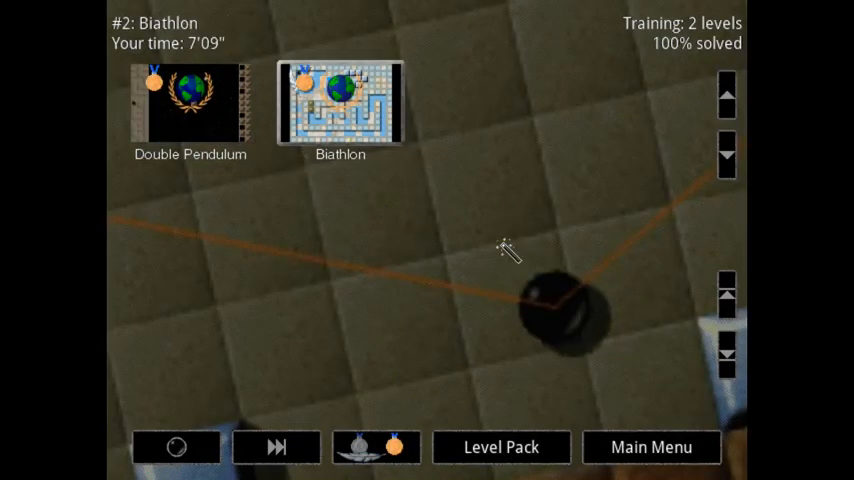
Show the Déjà-vu group's packs and open Microban I's 155-level list
left_click(500, 447)
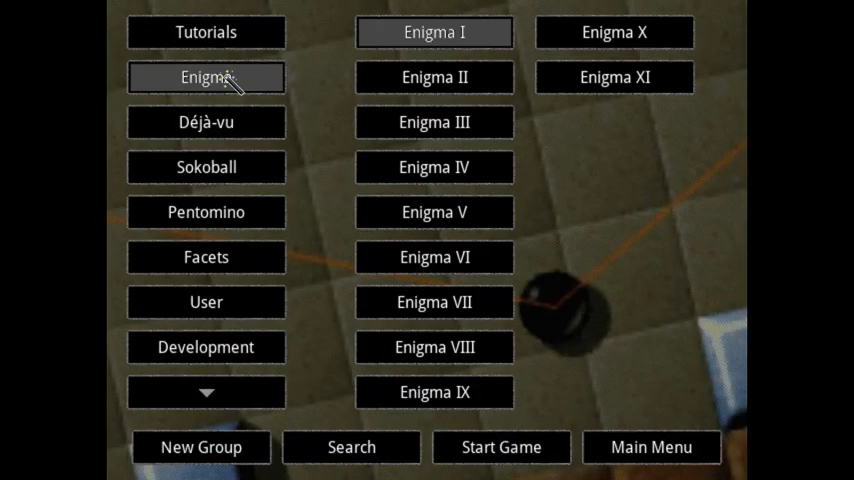
mouse_move(600, 80)
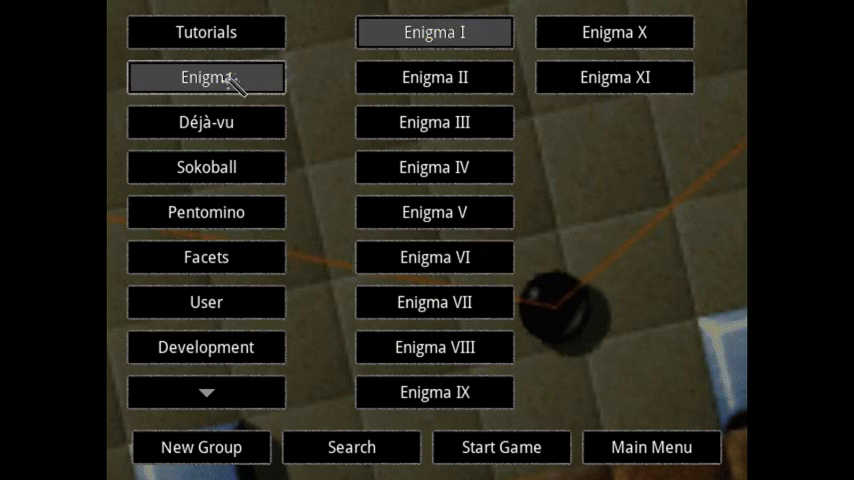
mouse_move(570, 57)
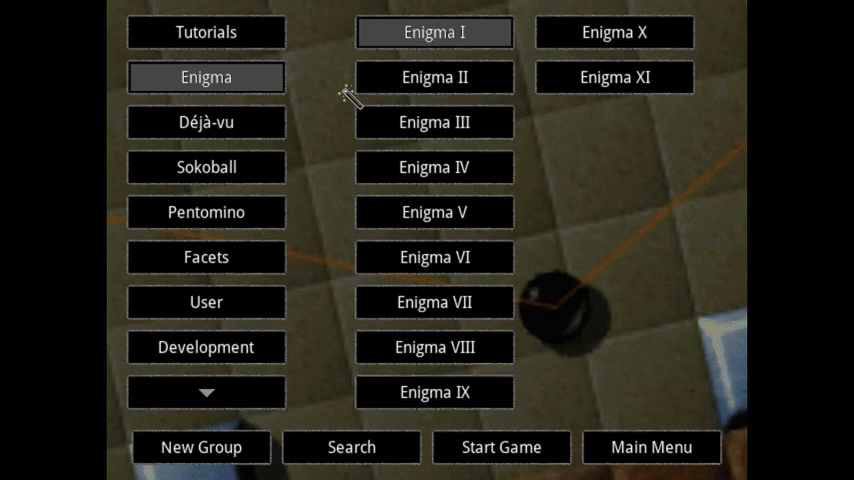
left_click(206, 122)
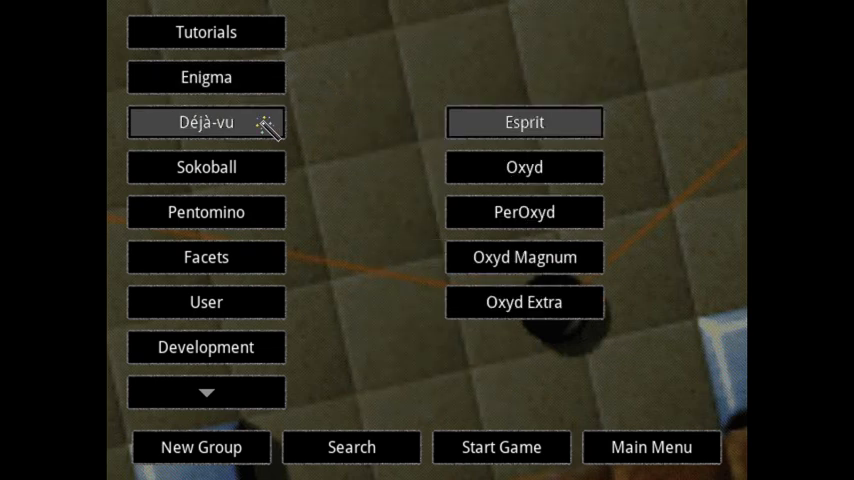
mouse_move(383, 108)
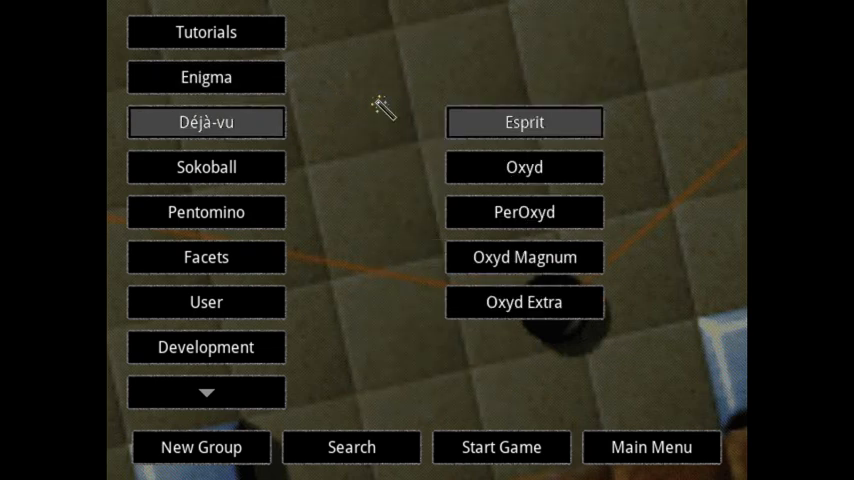
mouse_move(420, 110)
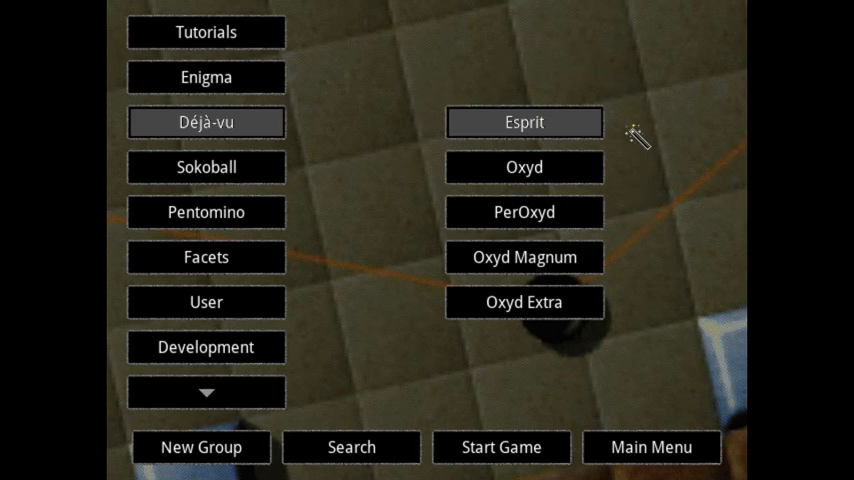
mouse_move(372, 108)
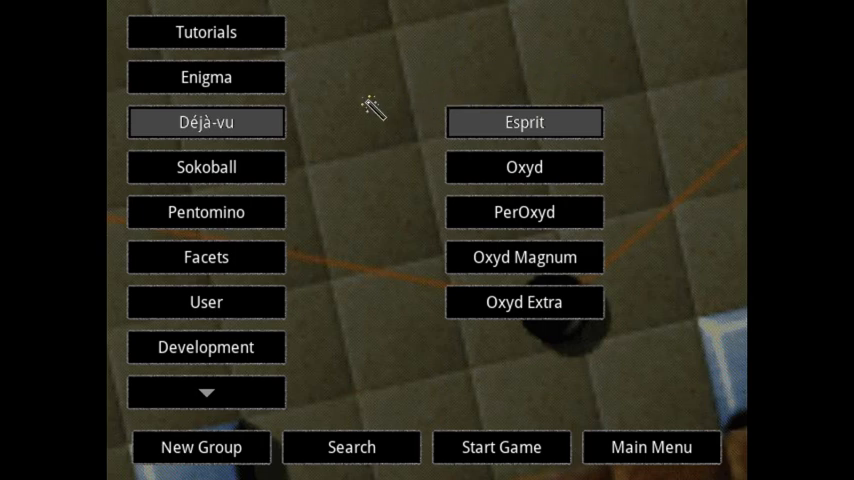
left_click(206, 167)
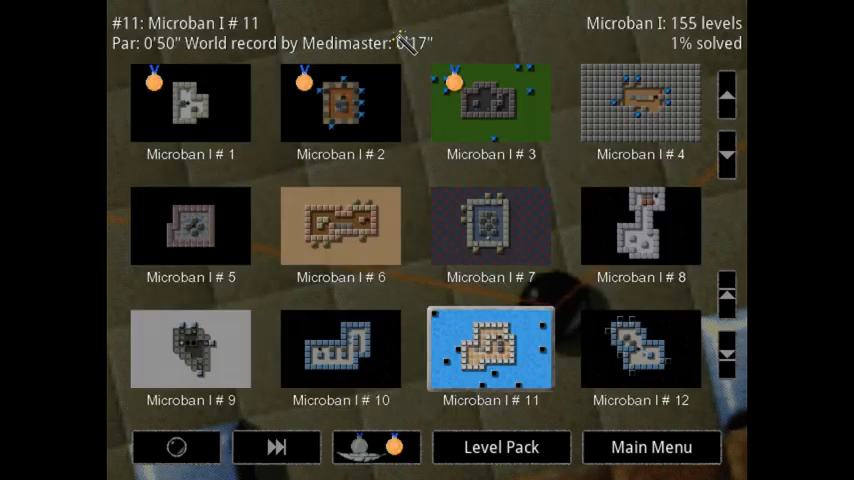
left_click(490, 103)
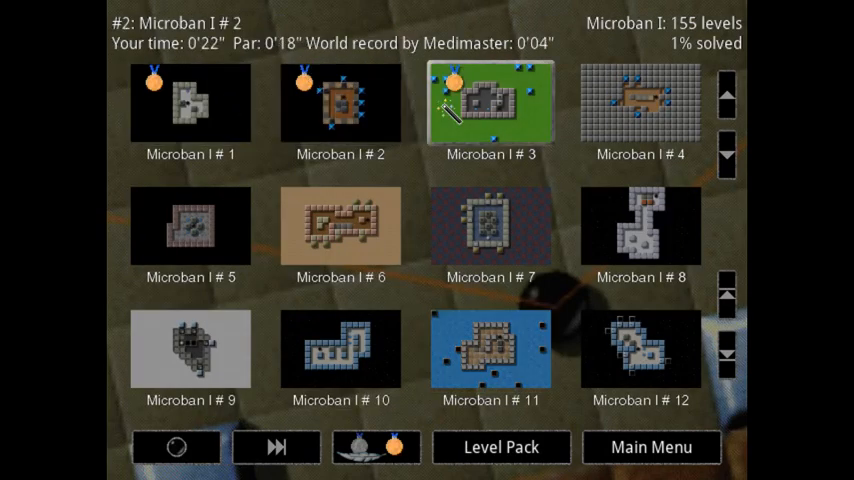
Launch Microban I level #3 and play it
left_click(490, 224)
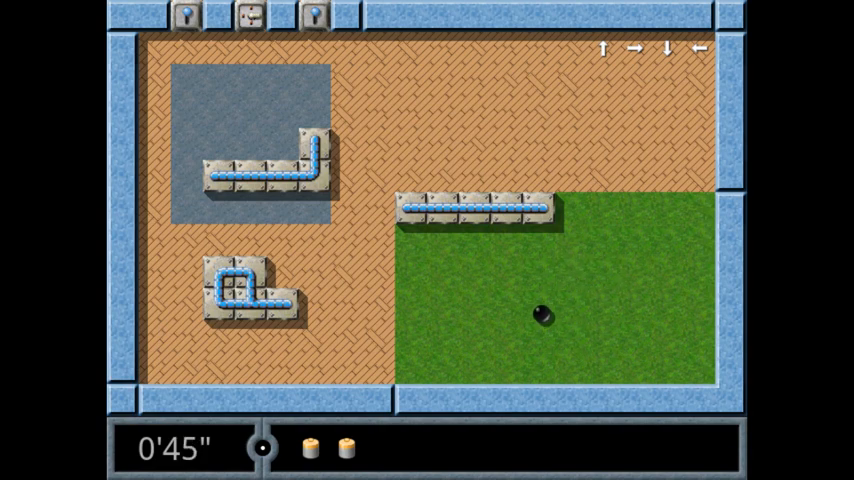
key("Escape")
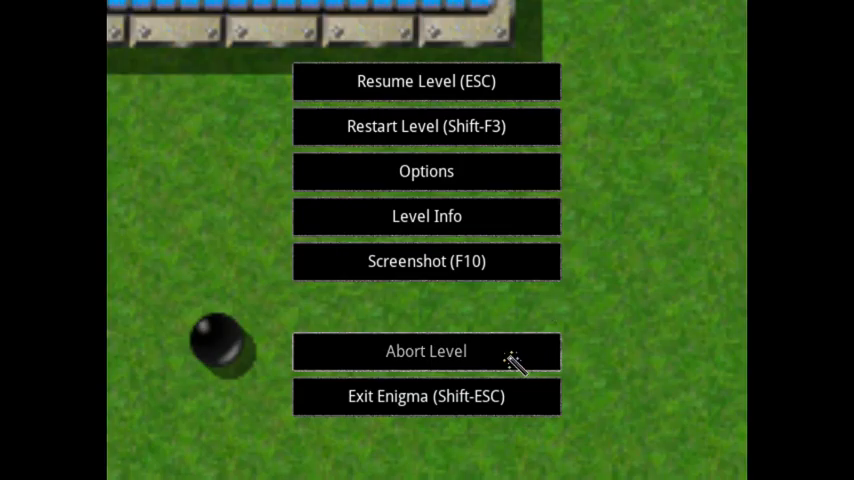
left_click(426, 351)
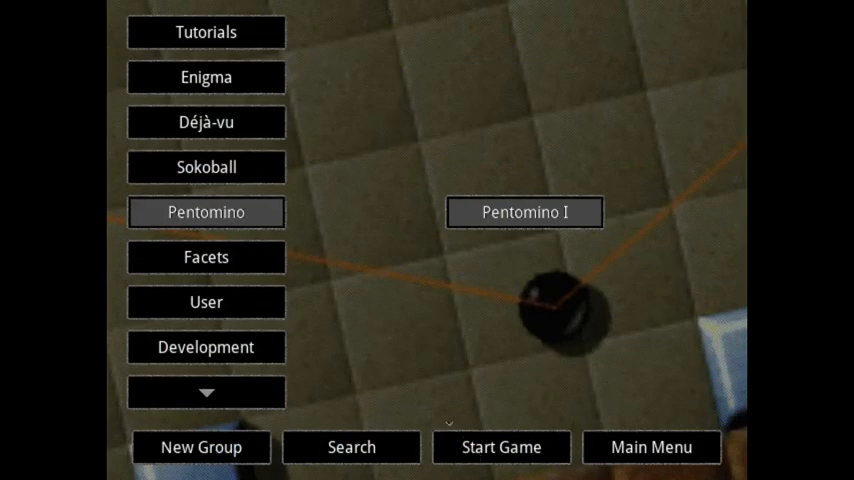
left_click(205, 257)
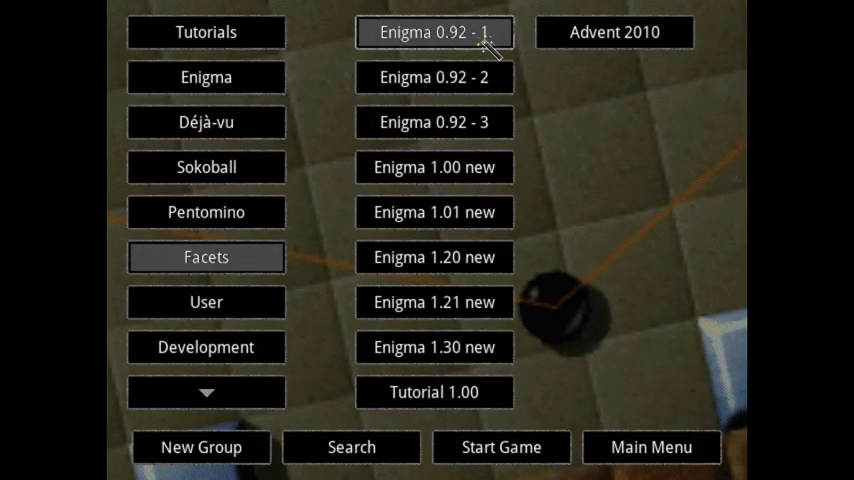
mouse_move(530, 230)
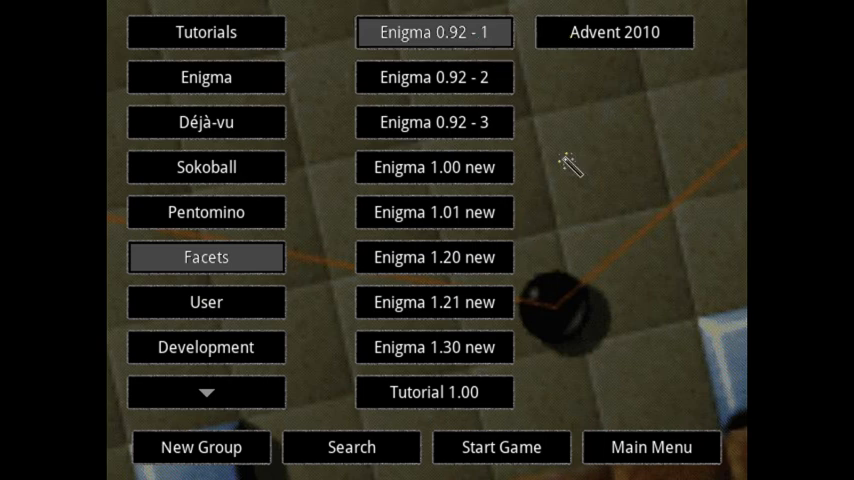
mouse_move(590, 65)
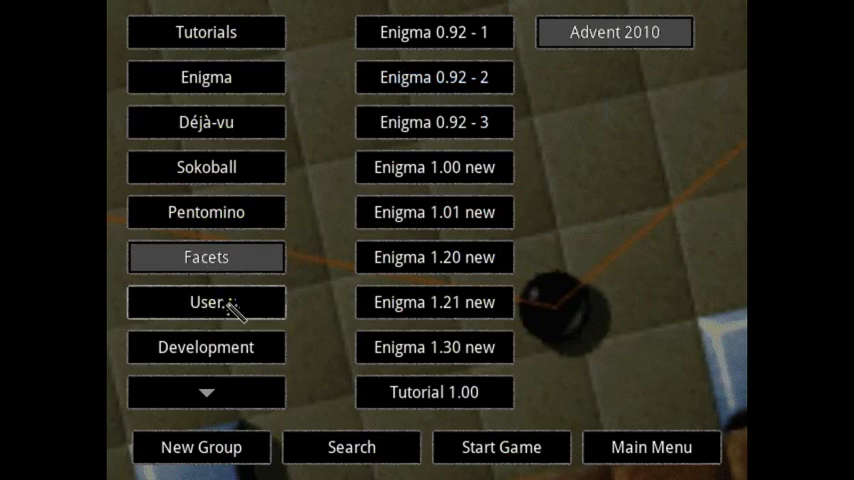
Glance at Development's Demolevels and Experimental packs, then list the Enigma I–XI packs
left_click(206, 302)
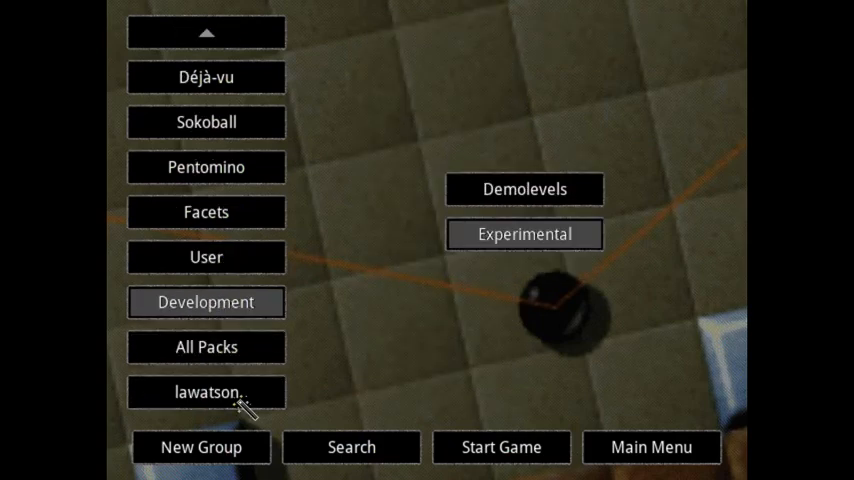
left_click(524, 189)
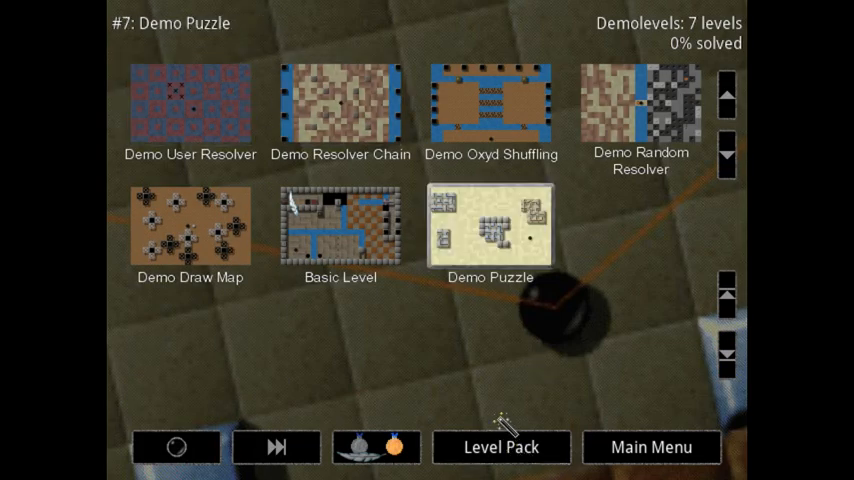
left_click(500, 447)
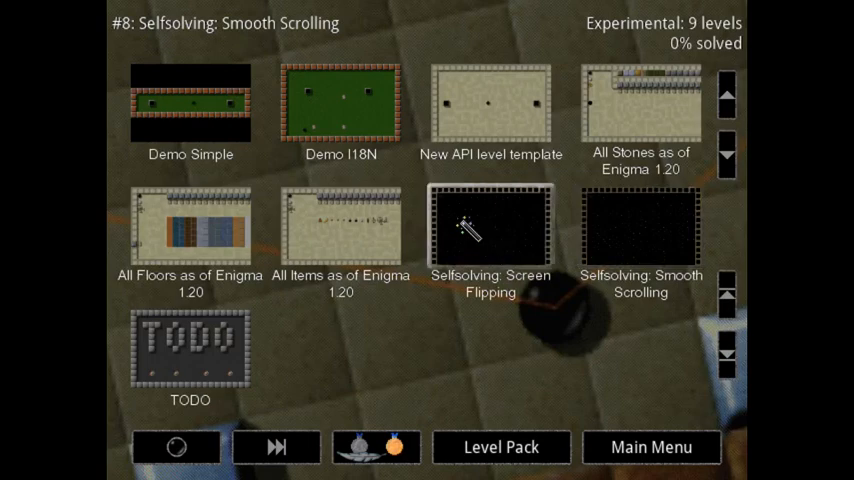
left_click(340, 224)
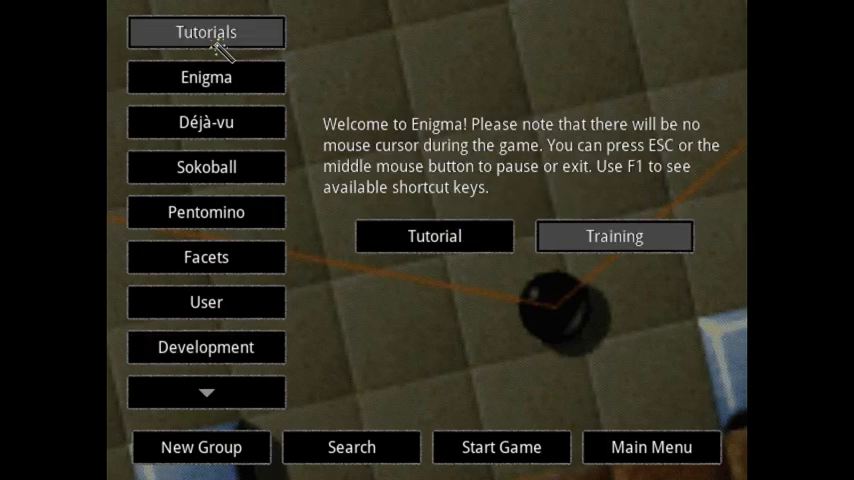
left_click(206, 77)
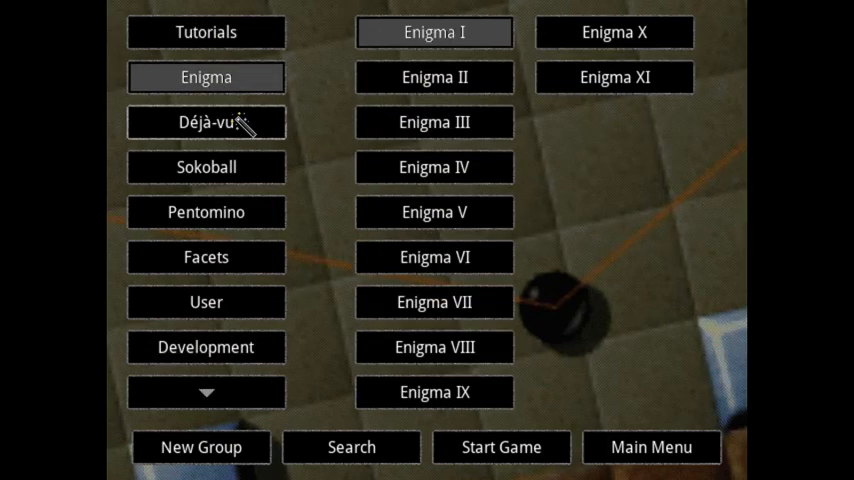